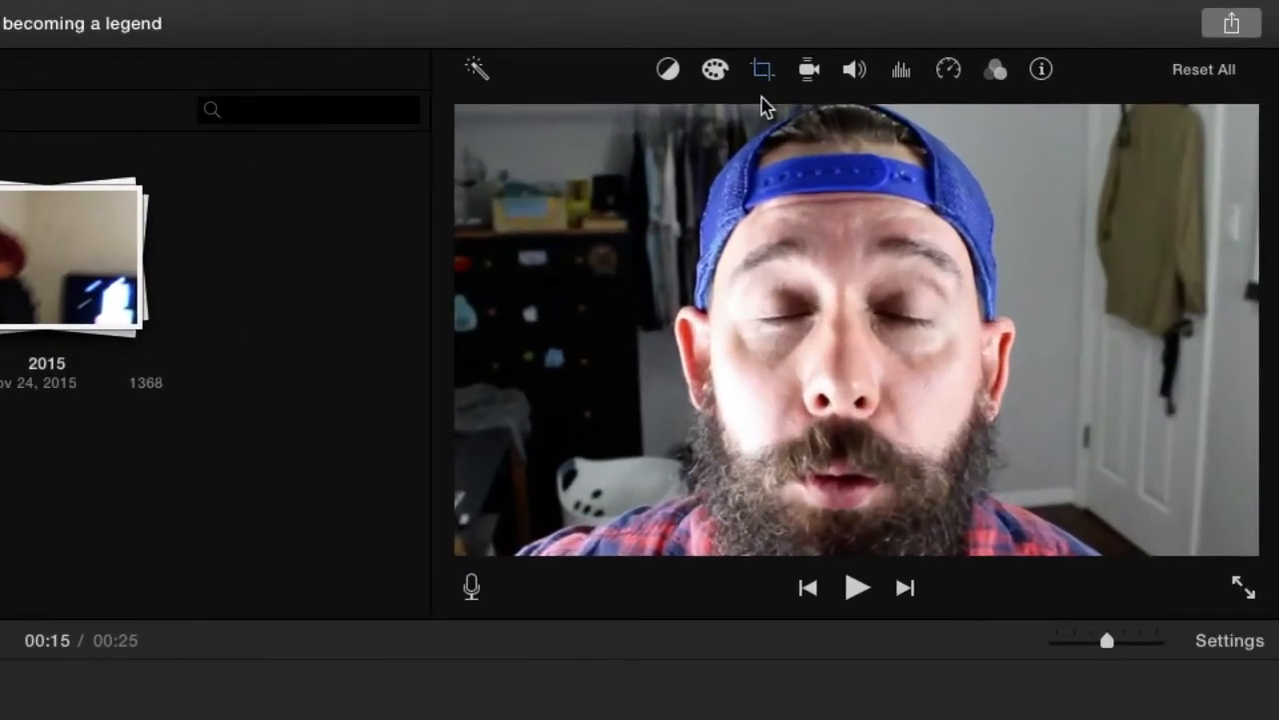
Switch the clip's cropping style from Ken Burns to Fit and play it back uncropped
left_click(762, 68)
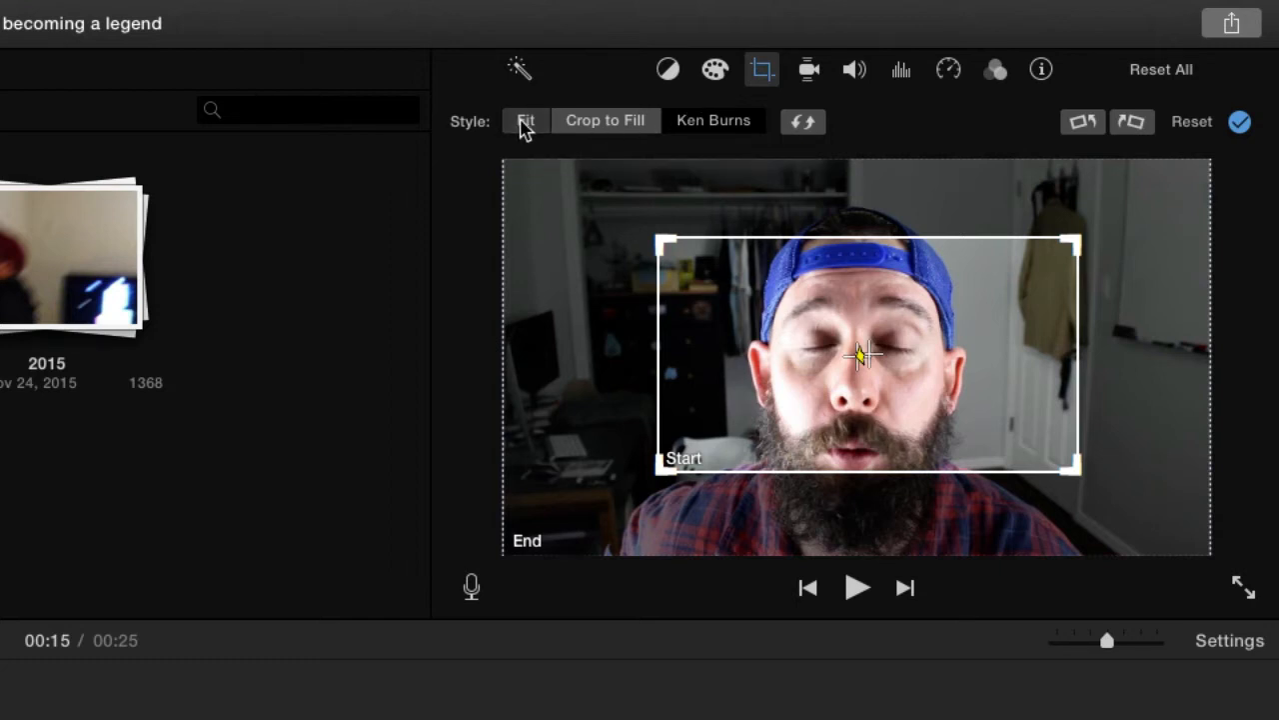
left_click(524, 120)
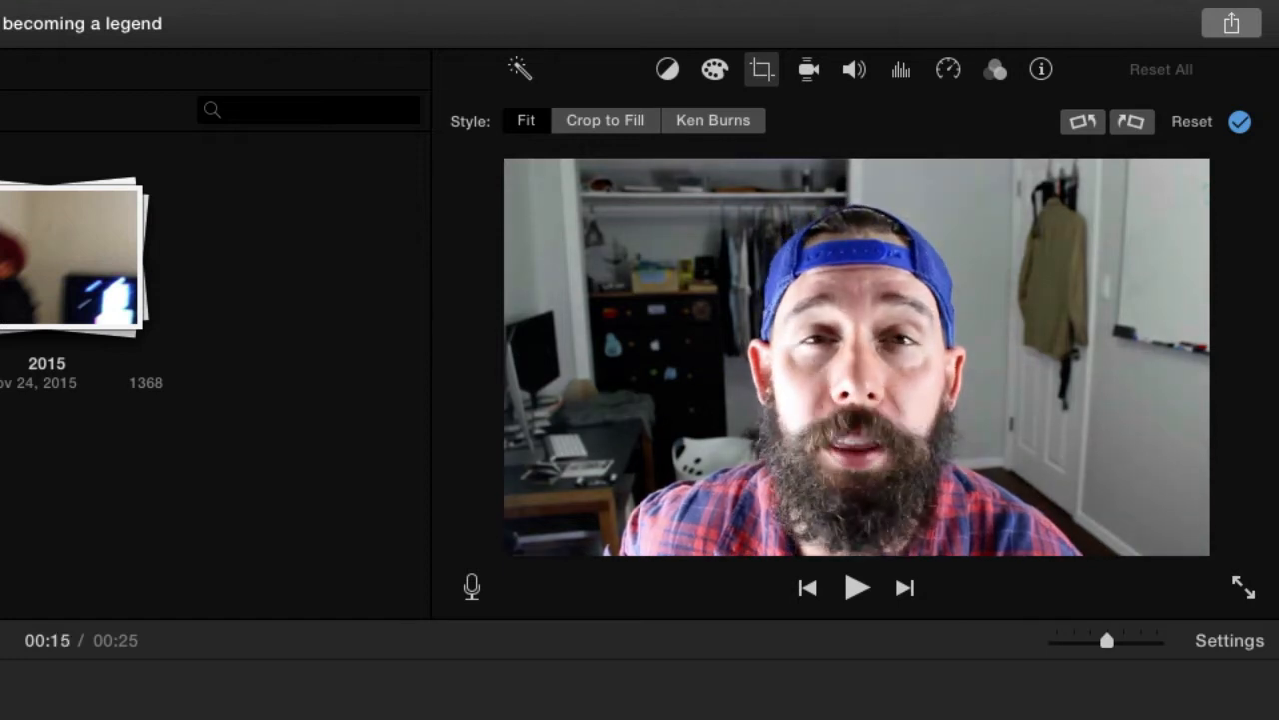
left_click(856, 588)
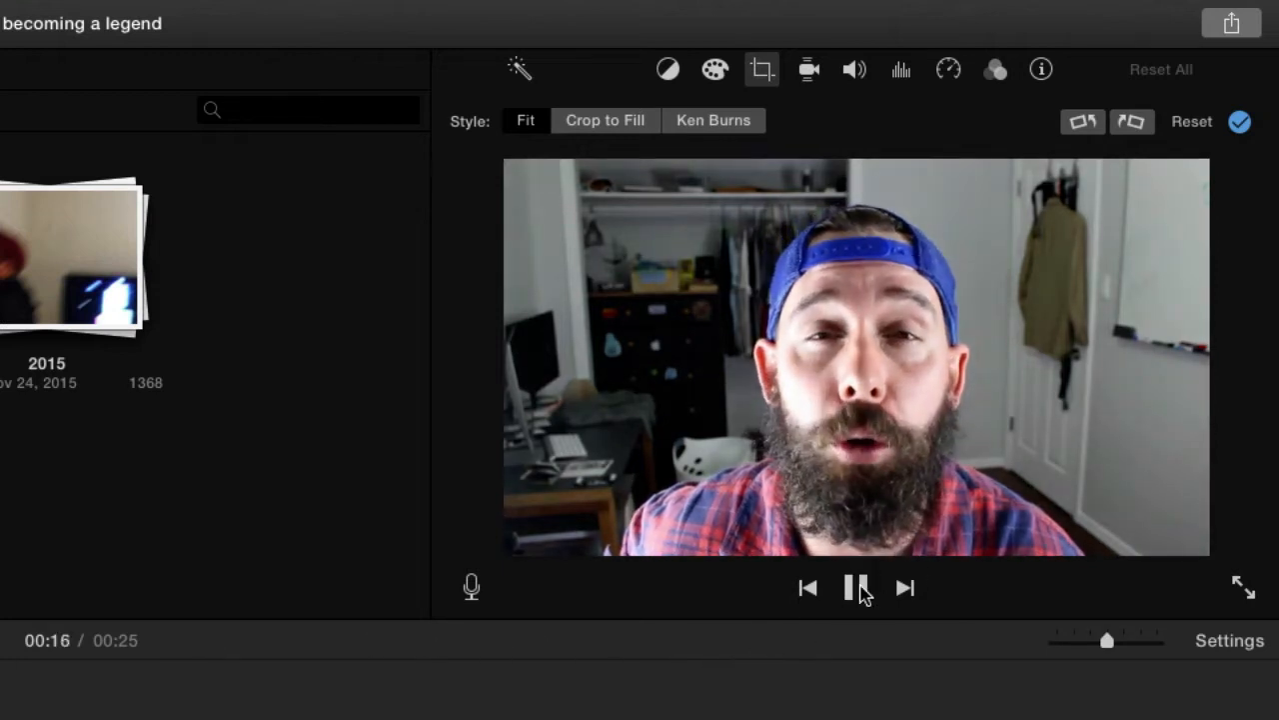
Pause playback and select the short piece after the split at the playhead
left_click(856, 588)
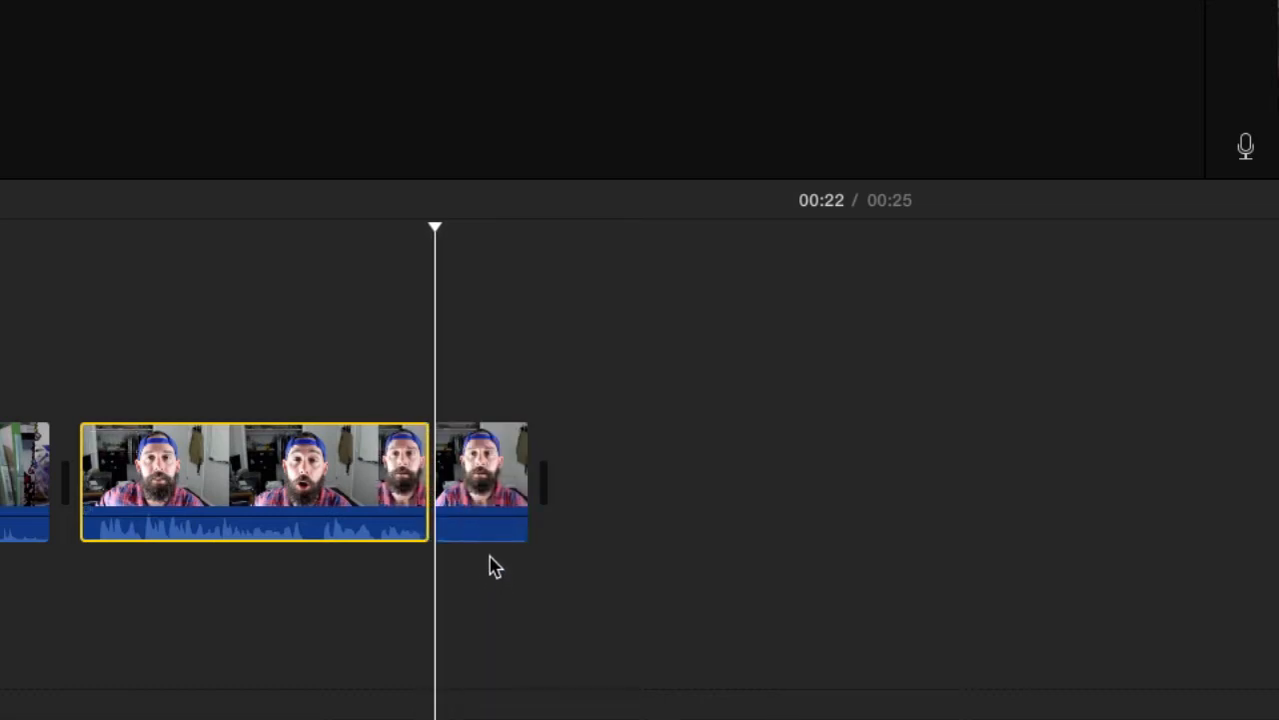
left_click(483, 479)
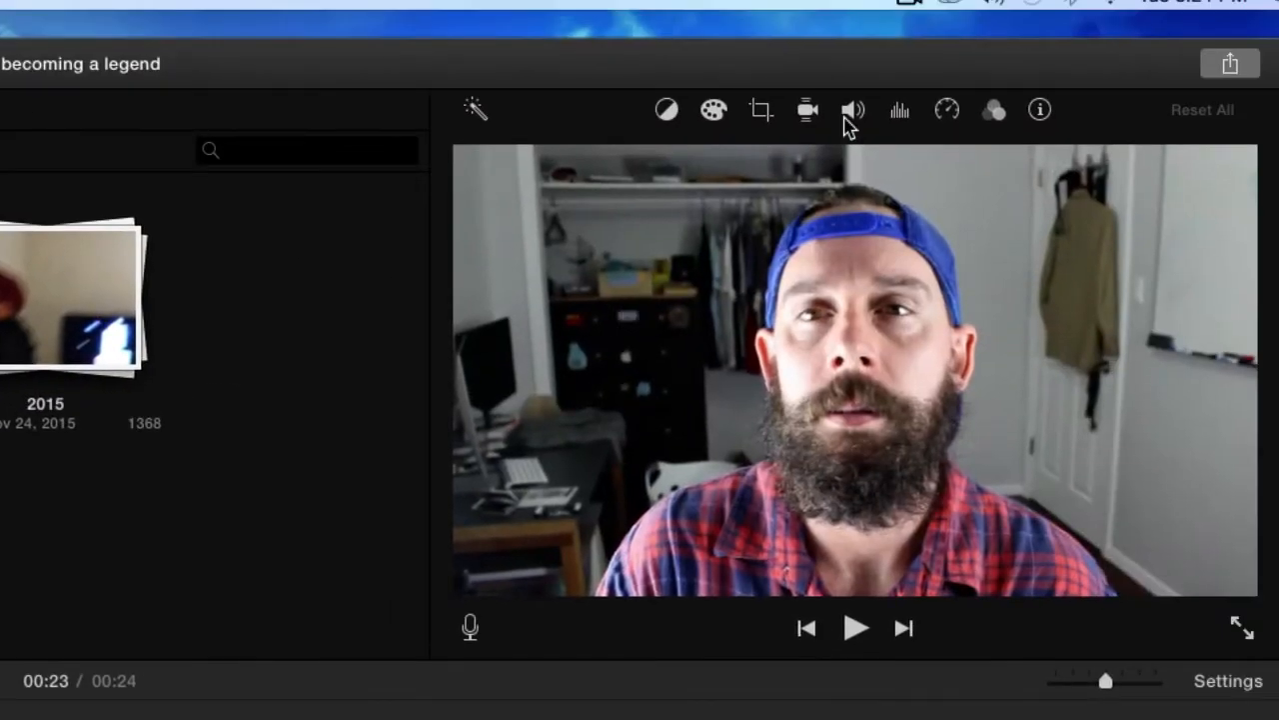
Set the short clip's cropping style to Ken Burns
left_click(808, 110)
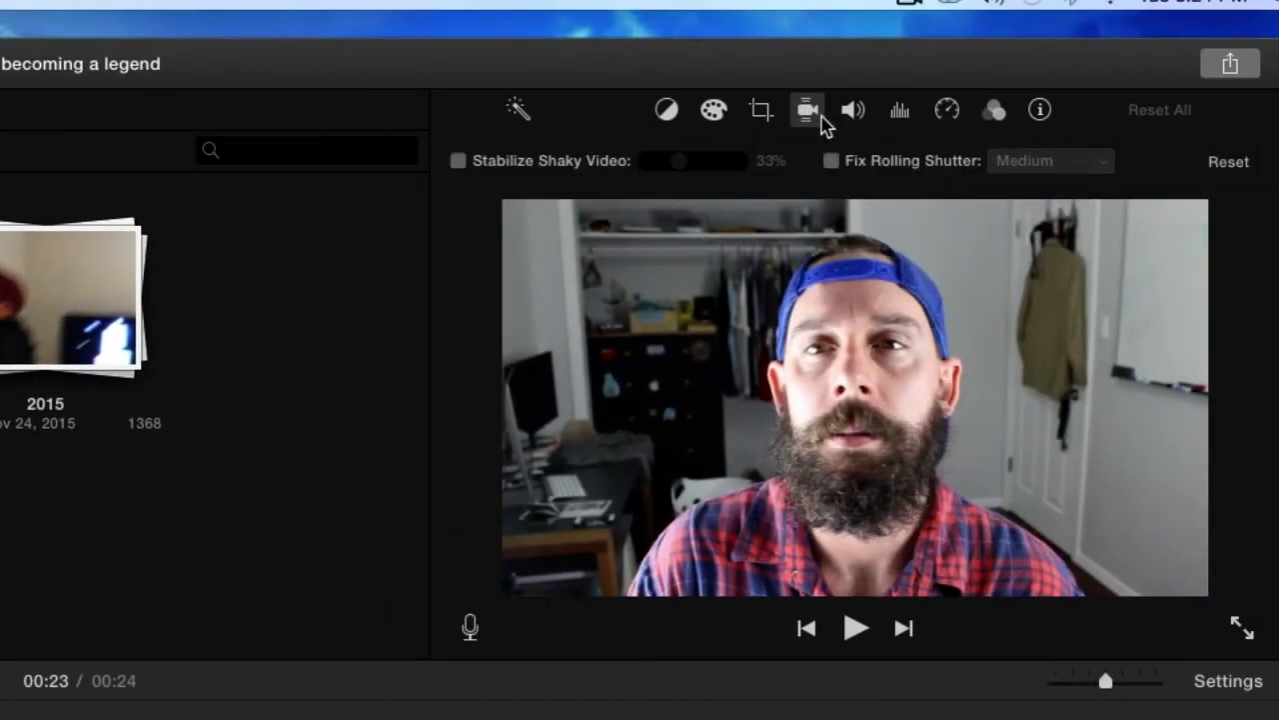
left_click(760, 107)
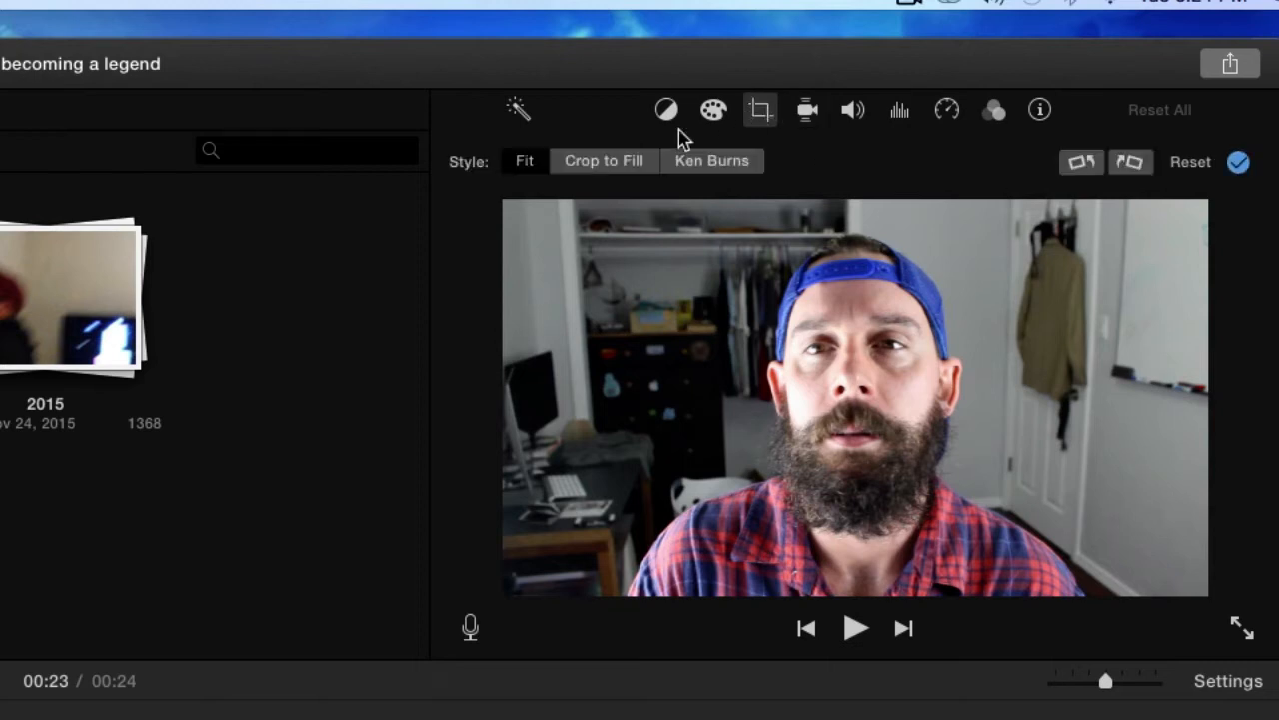
left_click(712, 160)
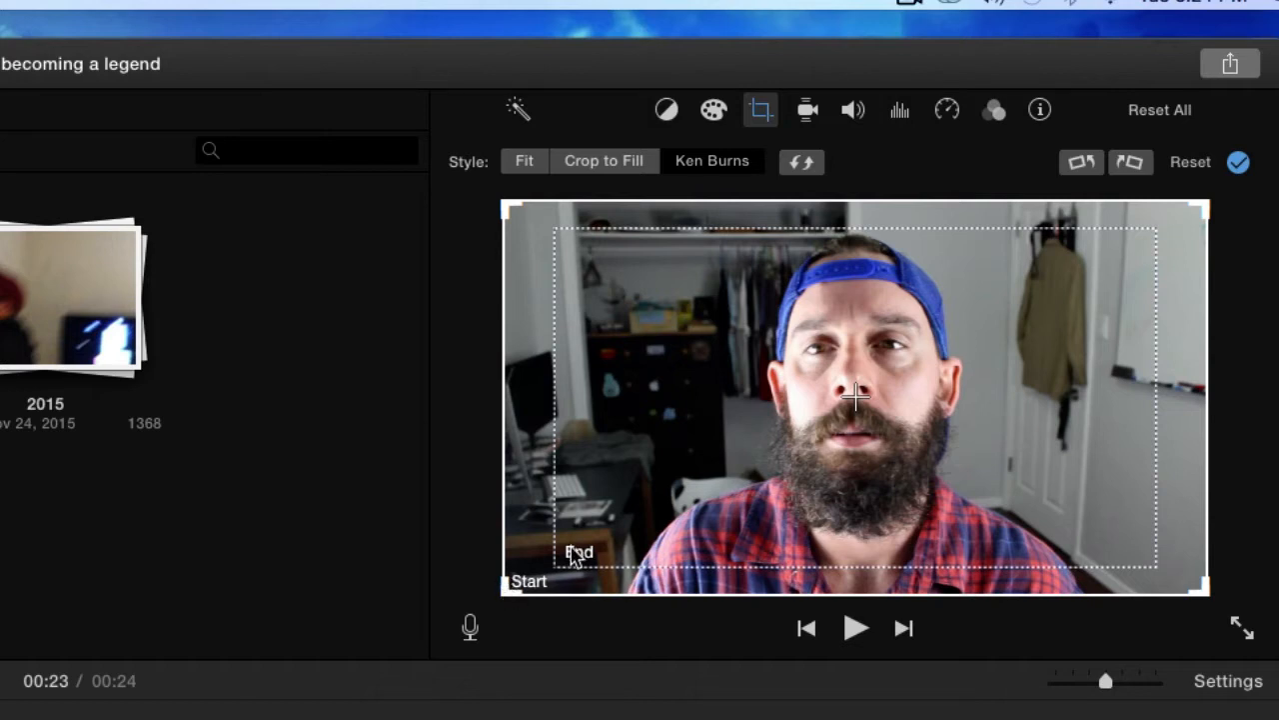
Shrink and center the Ken Burns End frame on the speaker's face, then preview the zoom
left_click_drag(575, 551, 637, 517)
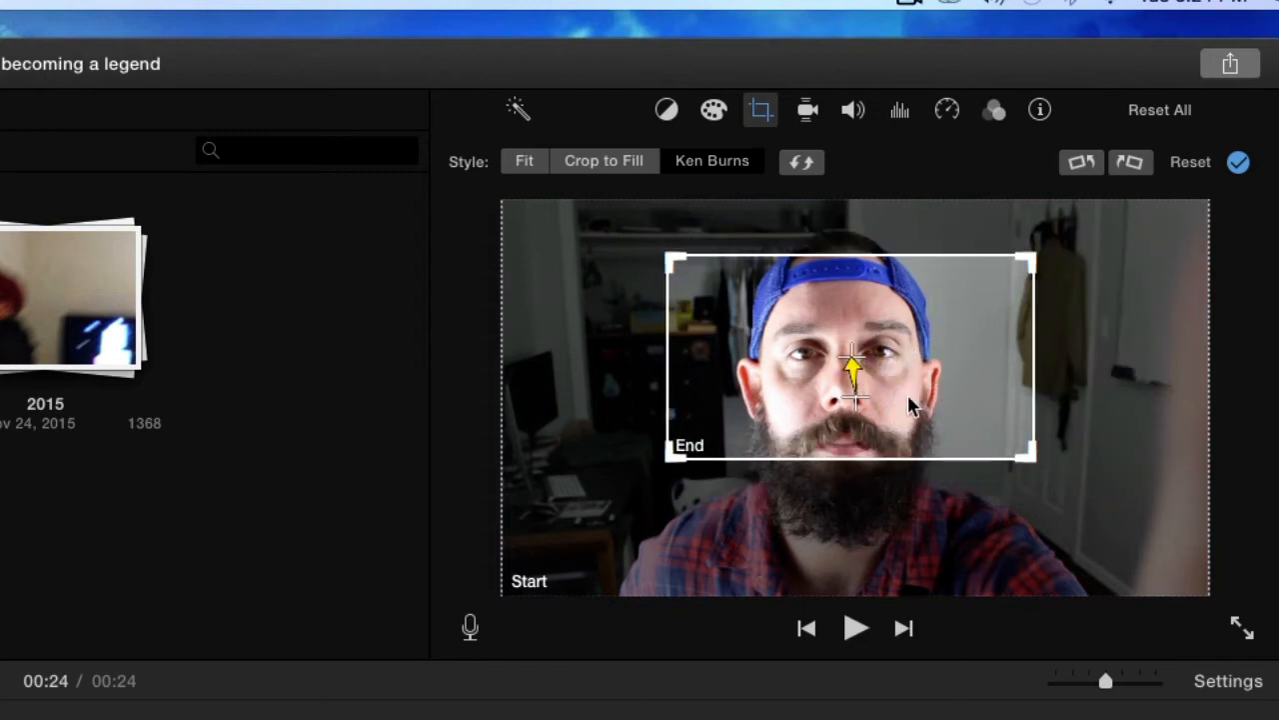
left_click_drag(855, 376, 856, 400)
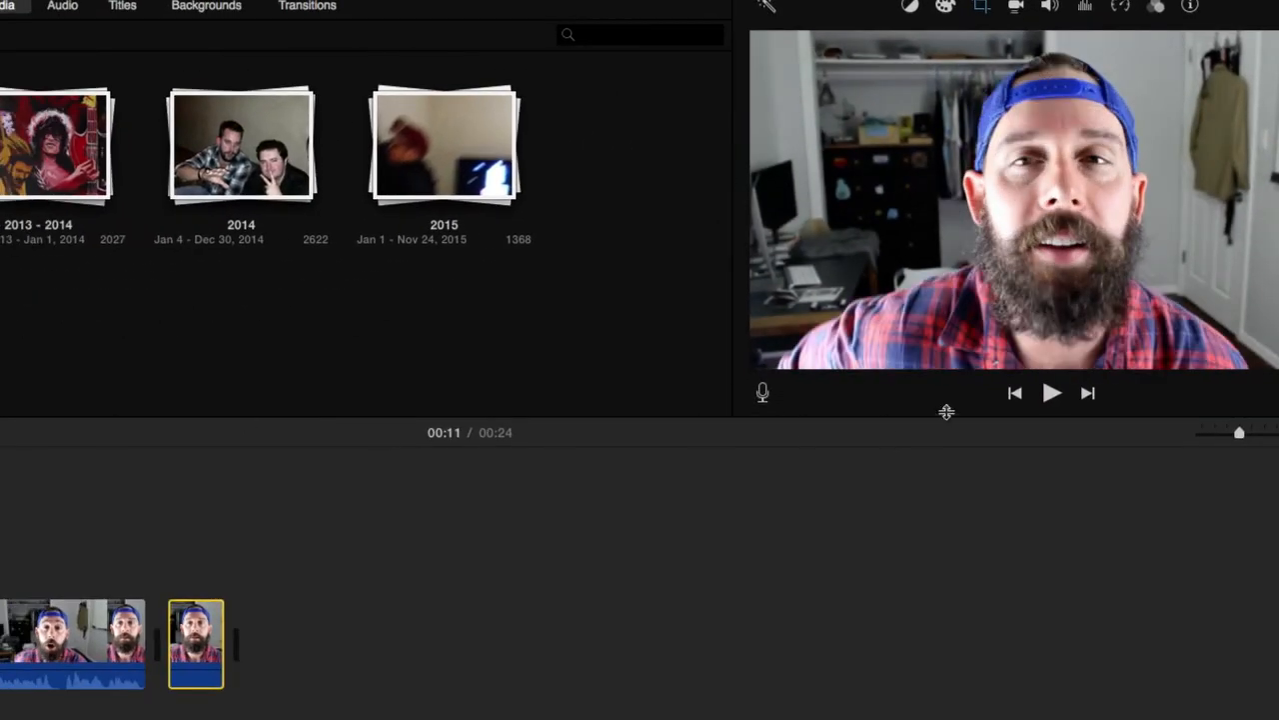
left_click(1051, 391)
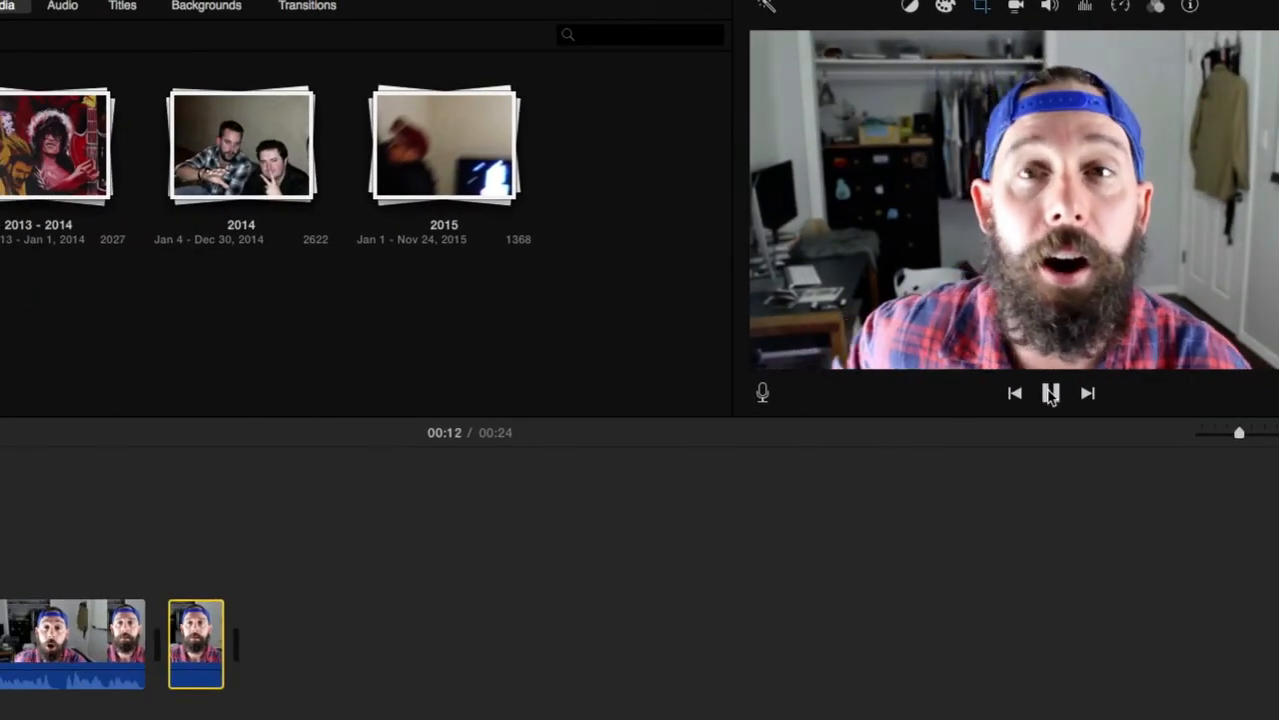